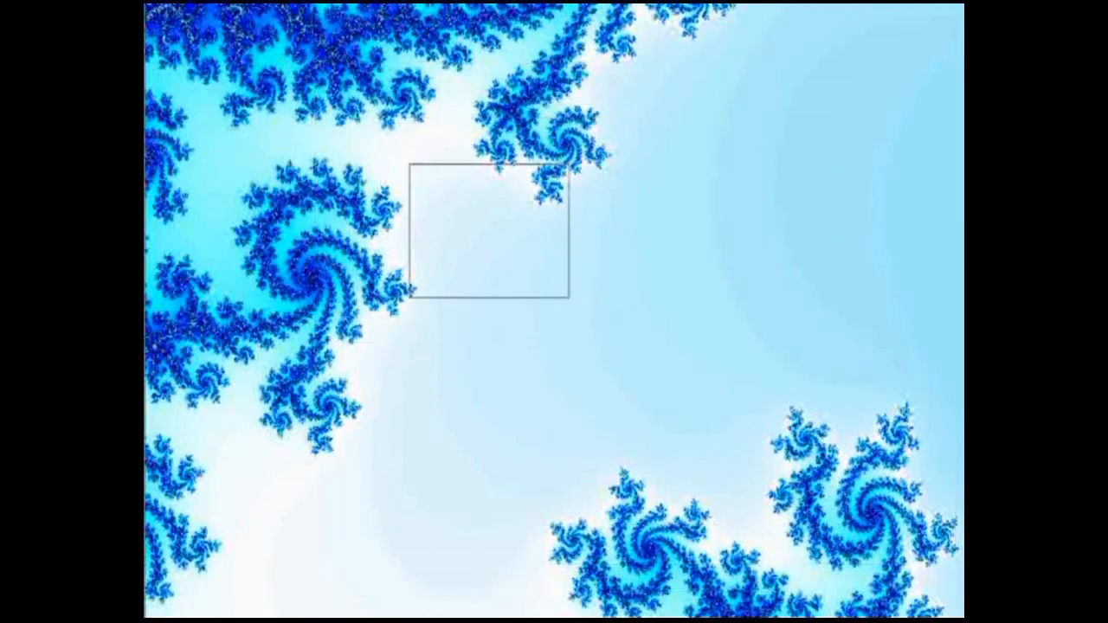
- Zoom into the pale gap beside the dark-blue spiral, rendering a deeper dark-blue region
left_click(489, 238)
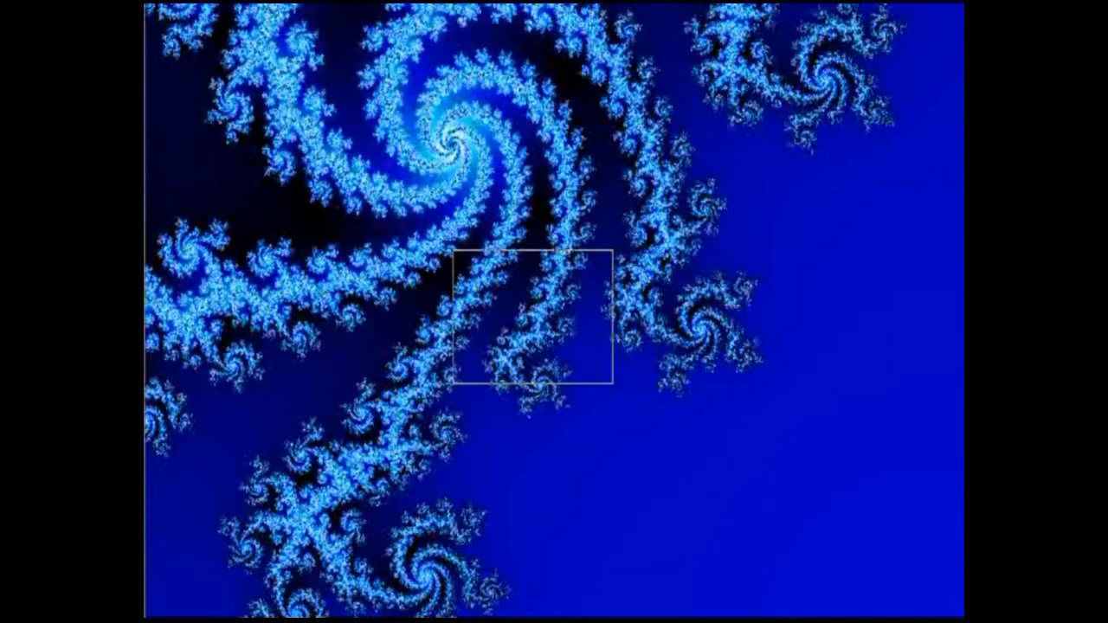